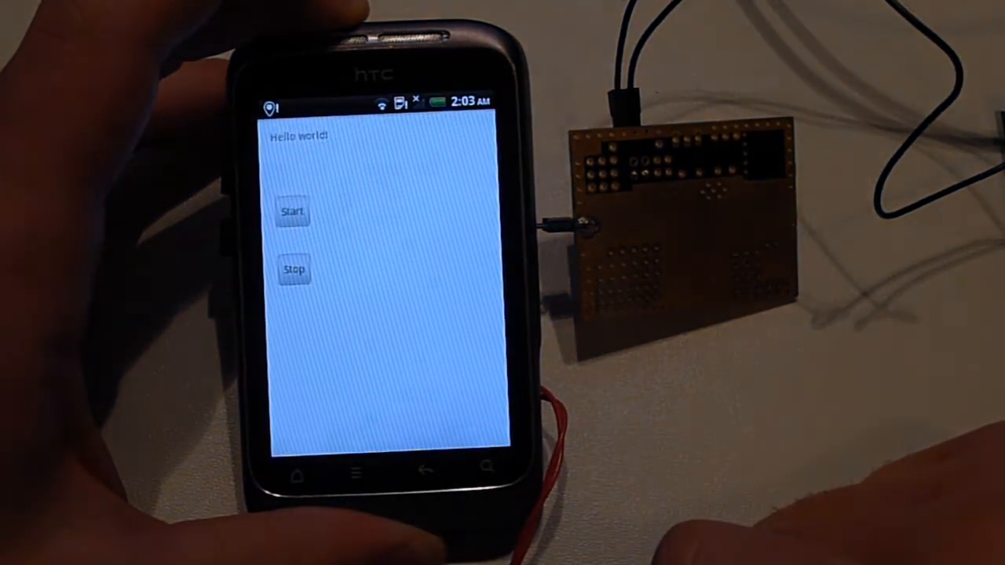
# Tap Start in the test app to begin the glitch test on the HTC phone
pyautogui.click(292, 212)
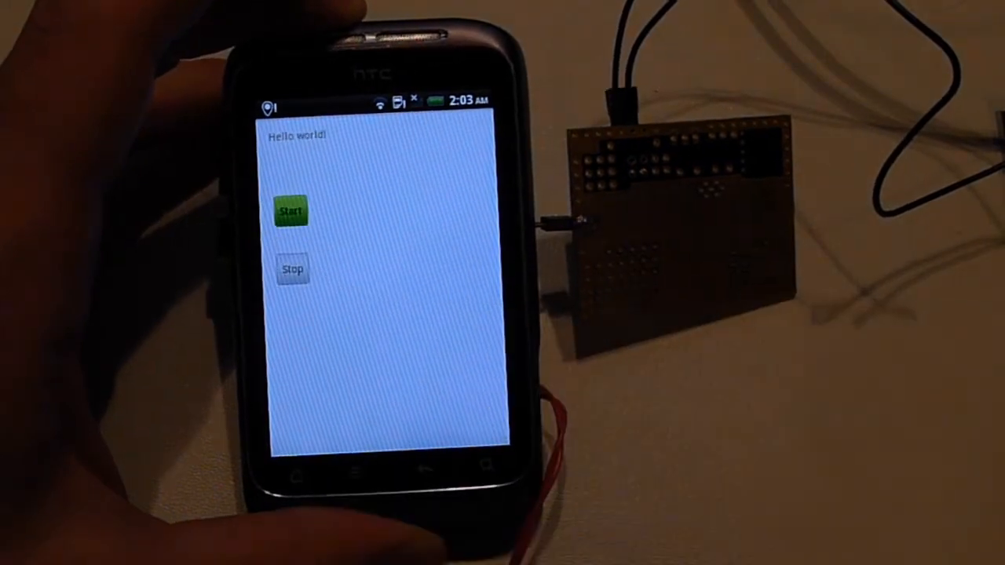